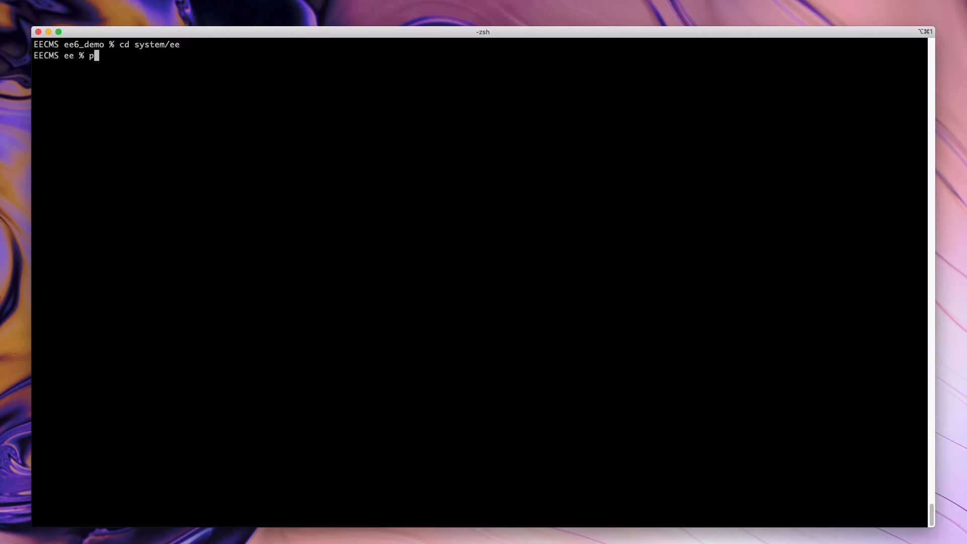
- Run 'php eecli.php list' to print every CLI command with its description
type("hp eecli.php")
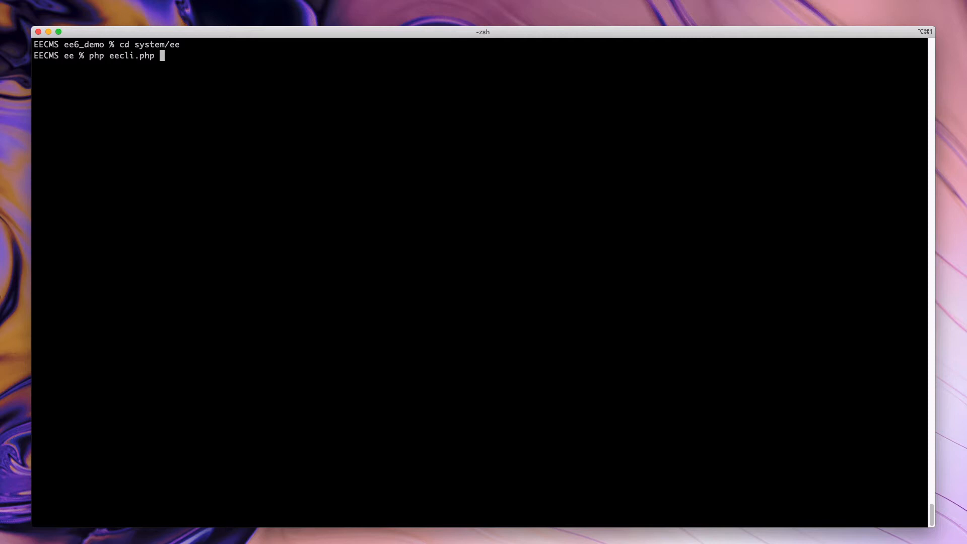
type("list")
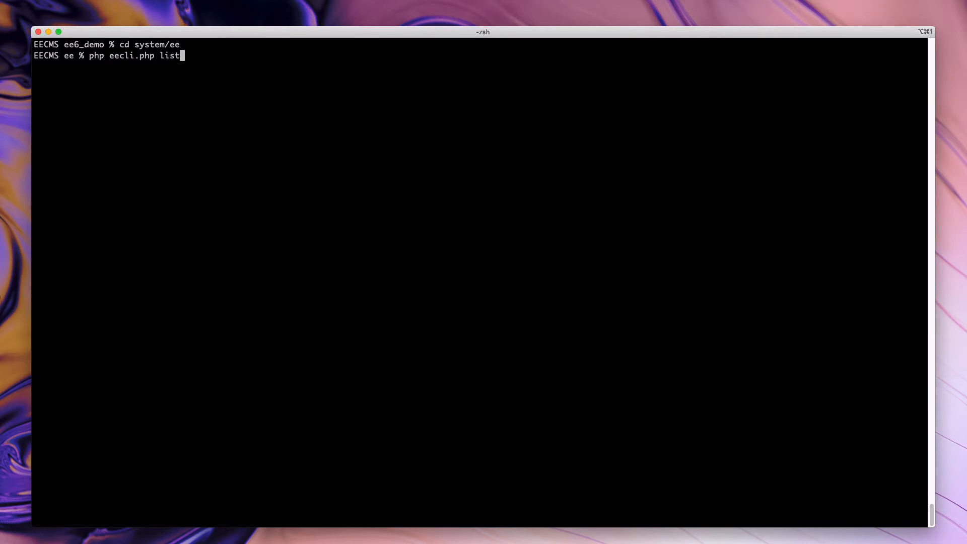
key("Return")
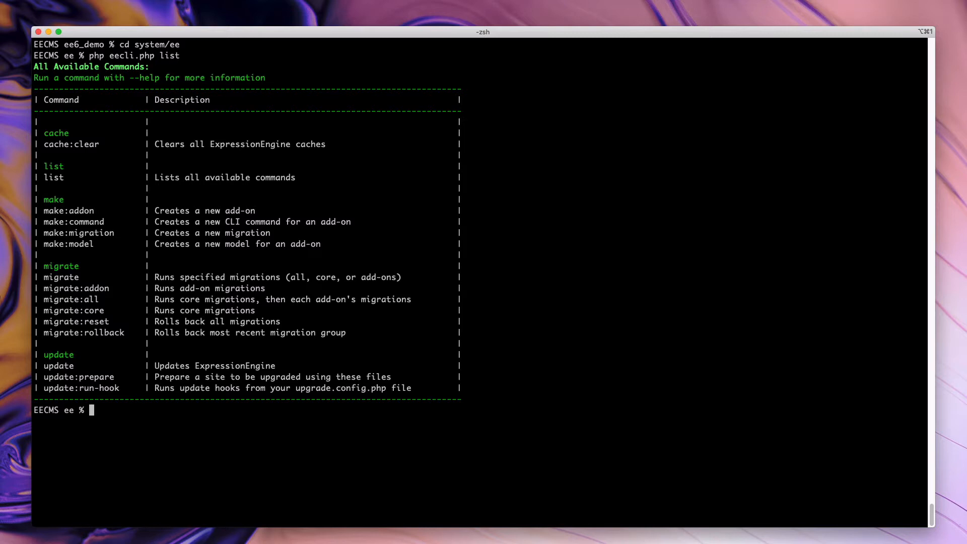
type("php eecli.php")
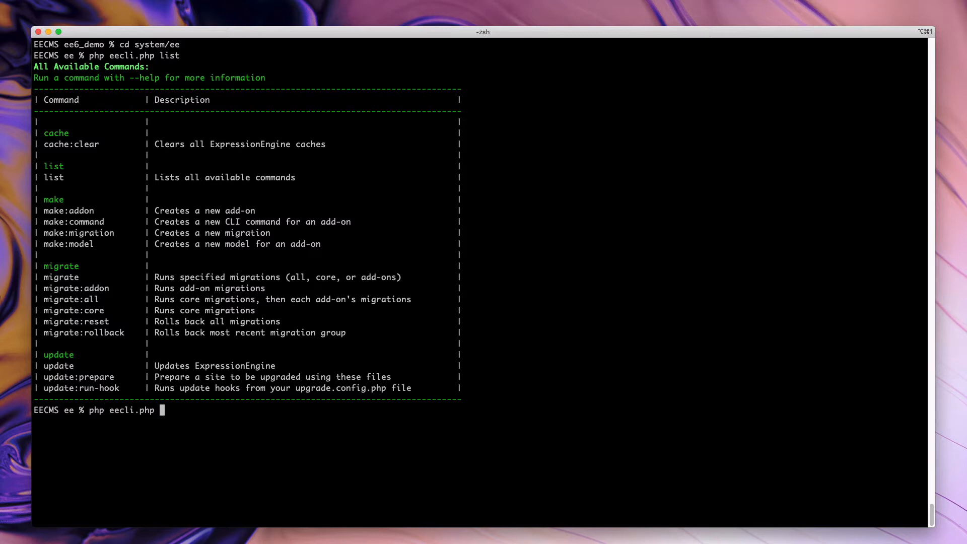
- Run 'php eecli.php make:addon' so the builder prompts for the add-on name
type("make:")
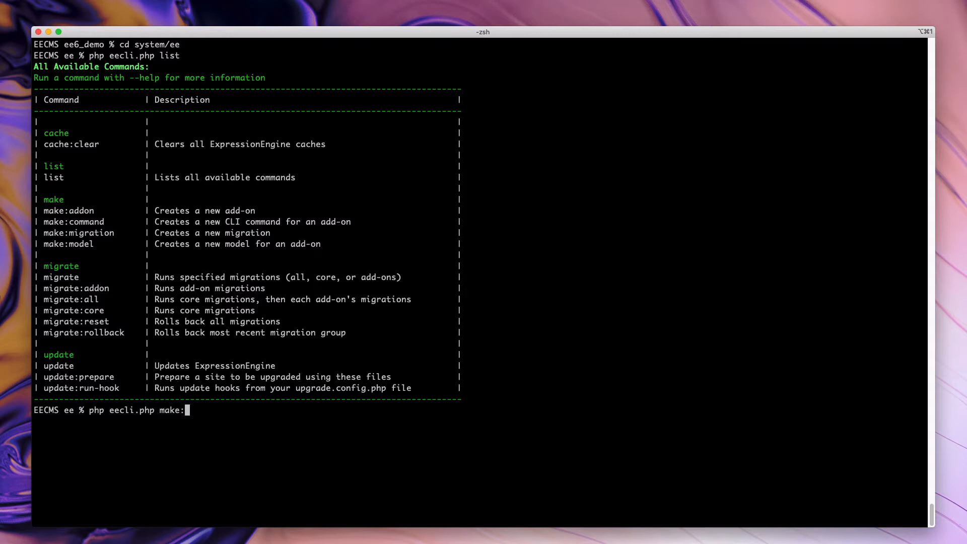
type("addon")
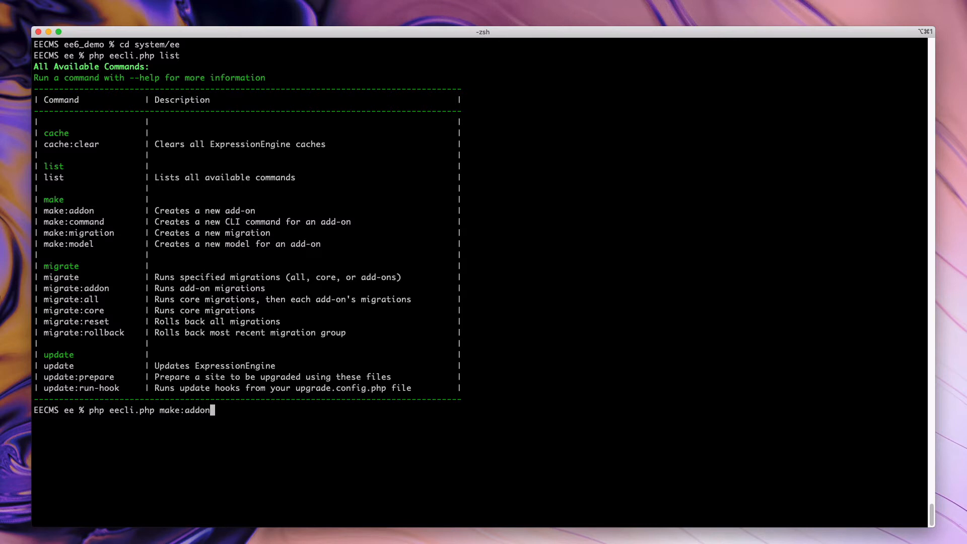
key("Return")
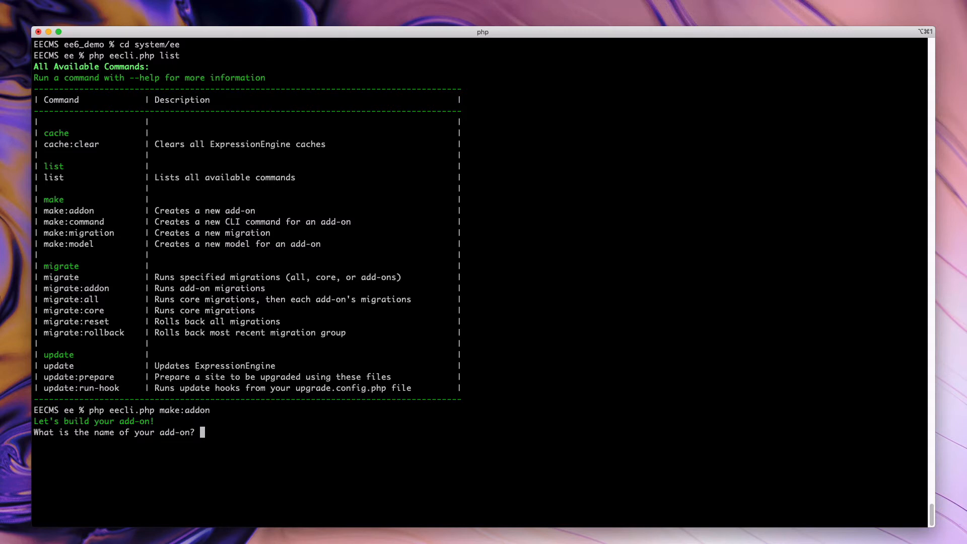
- Answer the prompts with add-on name Super and type plugin
type("Supe")
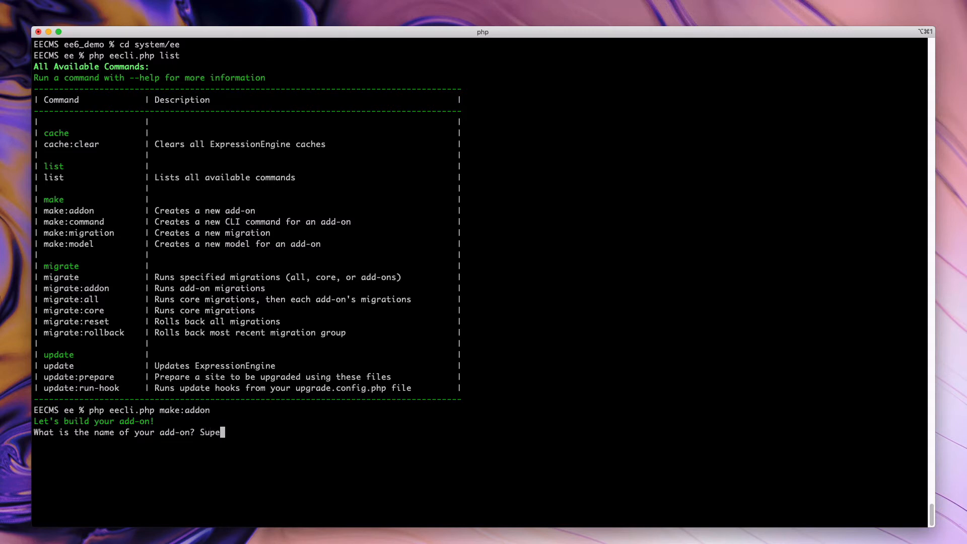
key("Return")
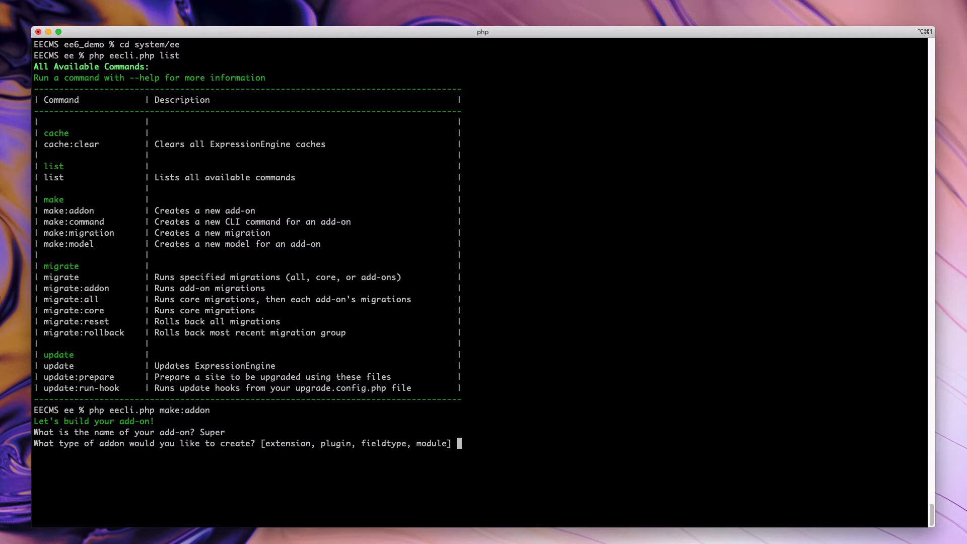
type("plgin")
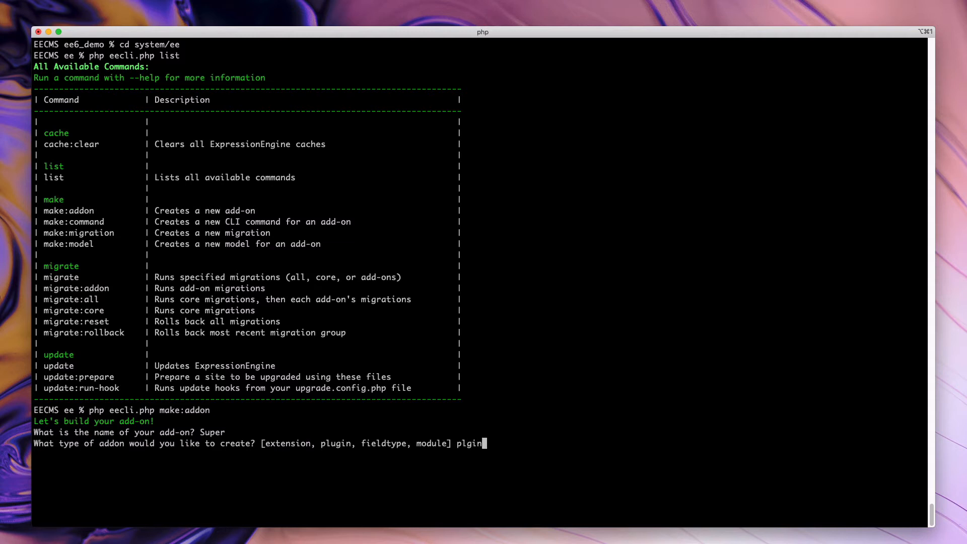
key("Return")
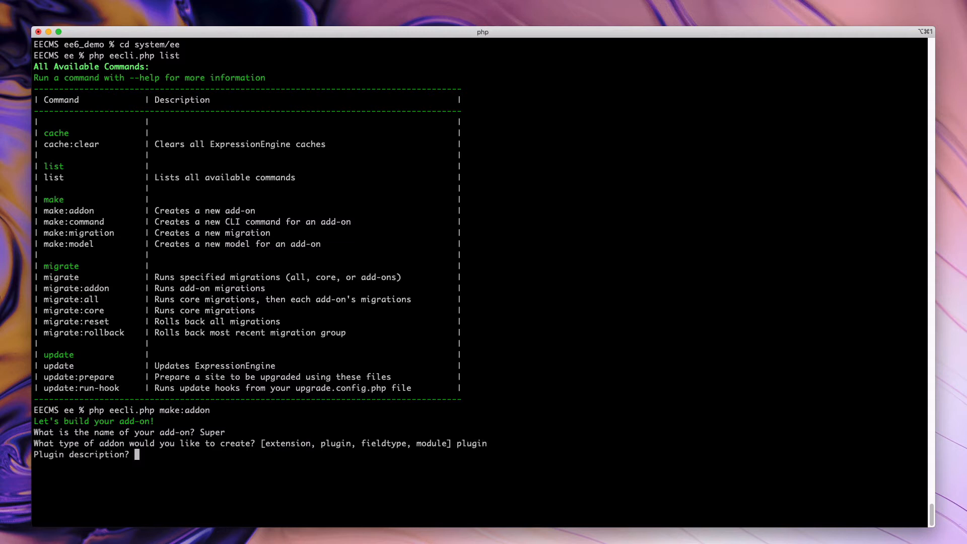
- Give description Super Duper and author URL expressionengine.com, building the add-on
type("Super")
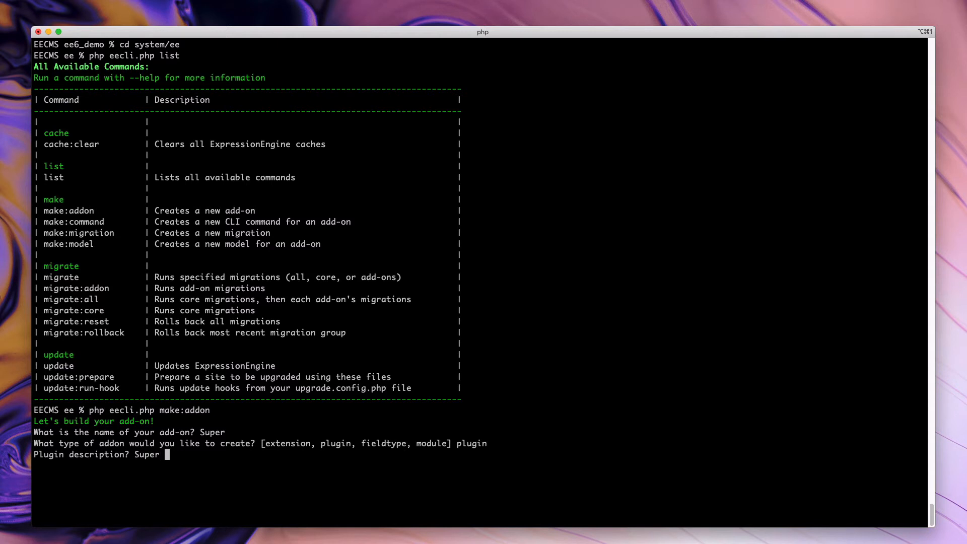
key("Return")
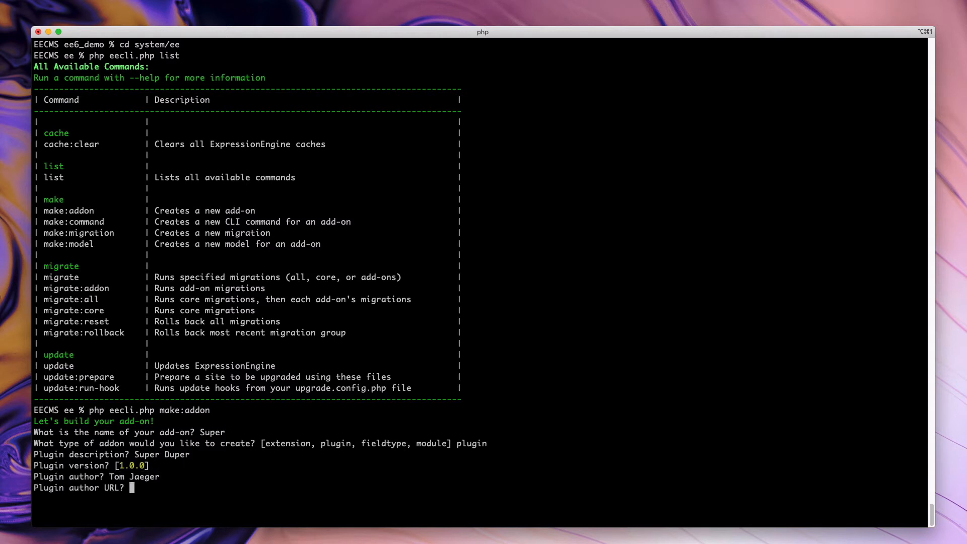
type("expressioneng")
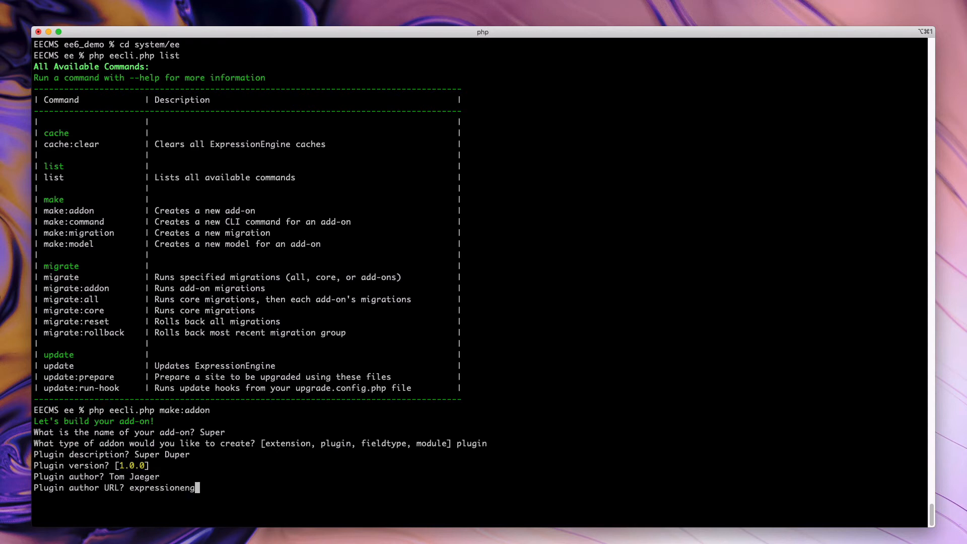
key("Return")
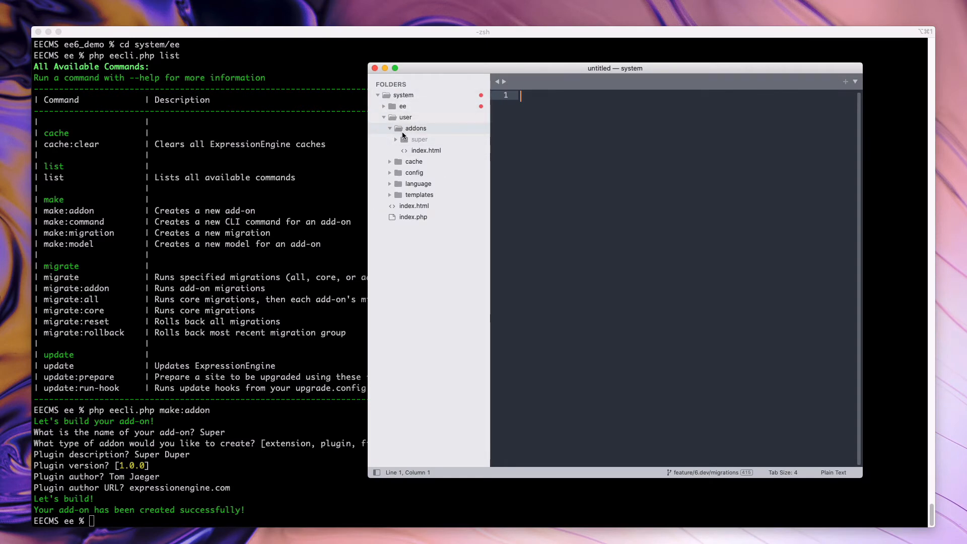
- Reveal the new super add-on folder under user/addons in the sidebar
left_click(419, 139)
type("php eecli.php make:addon")
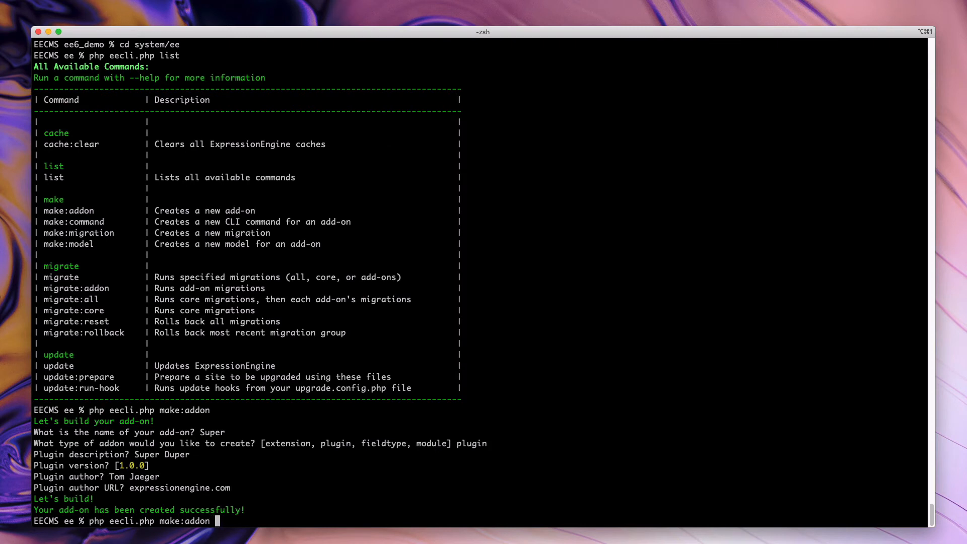
- Run 'php eecli.php make:addon --help' and review its usage and options
type("--")
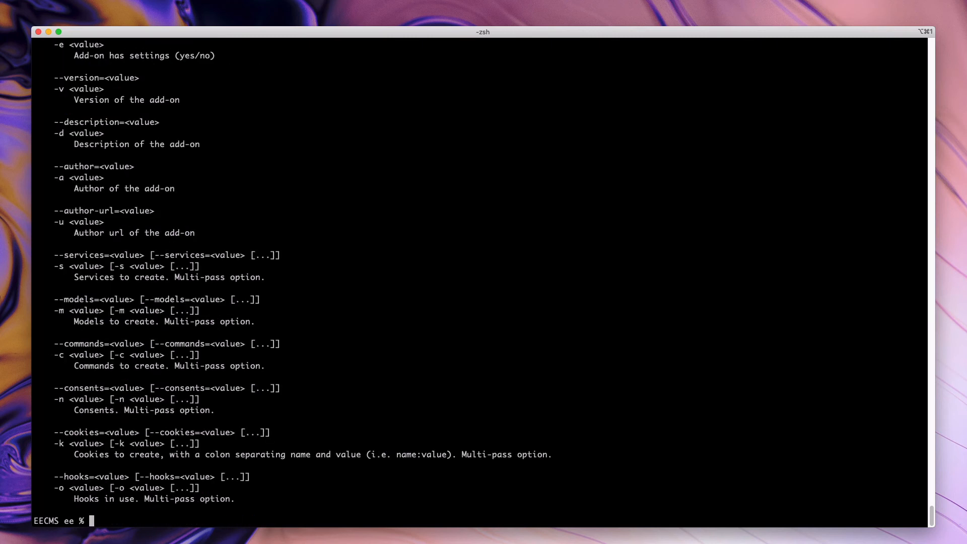
mouse_move(262, 287)
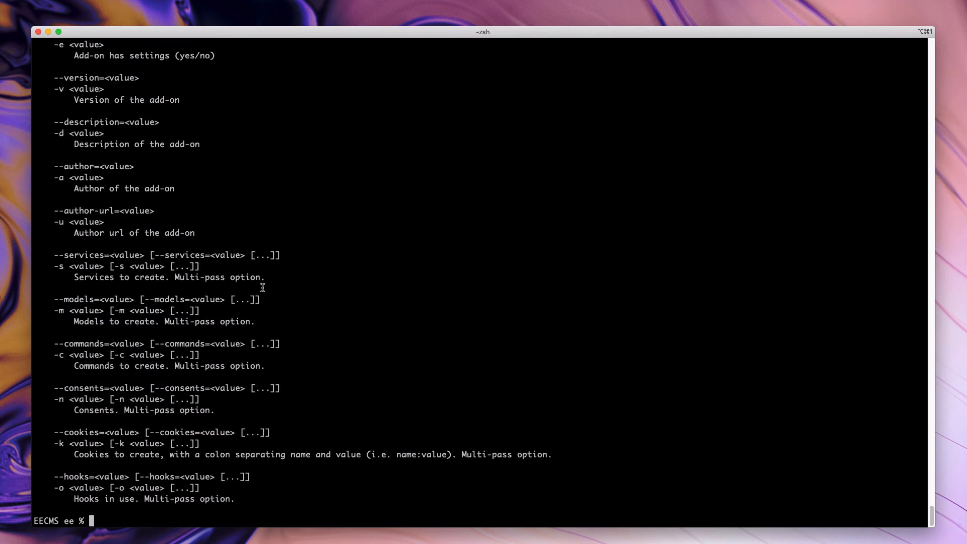
mouse_move(309, 235)
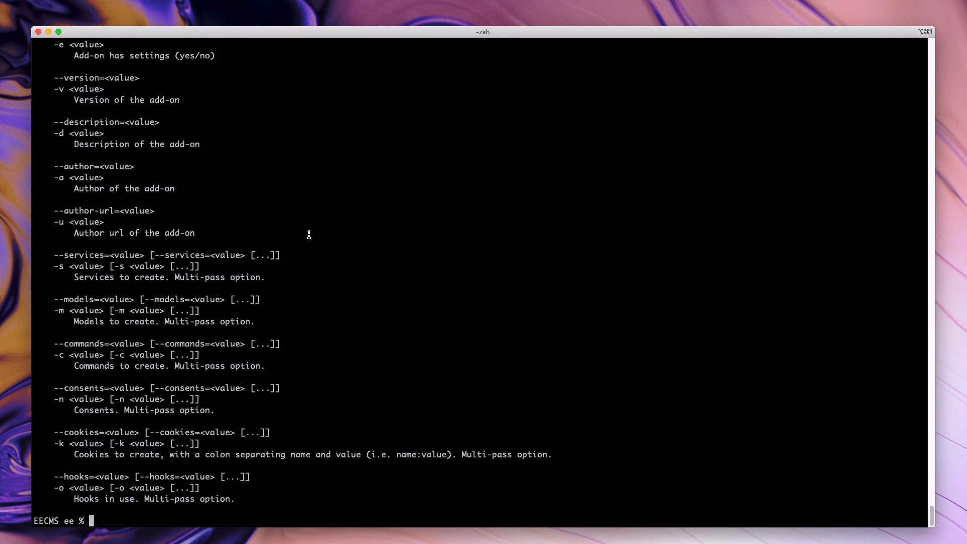
mouse_move(63, 349)
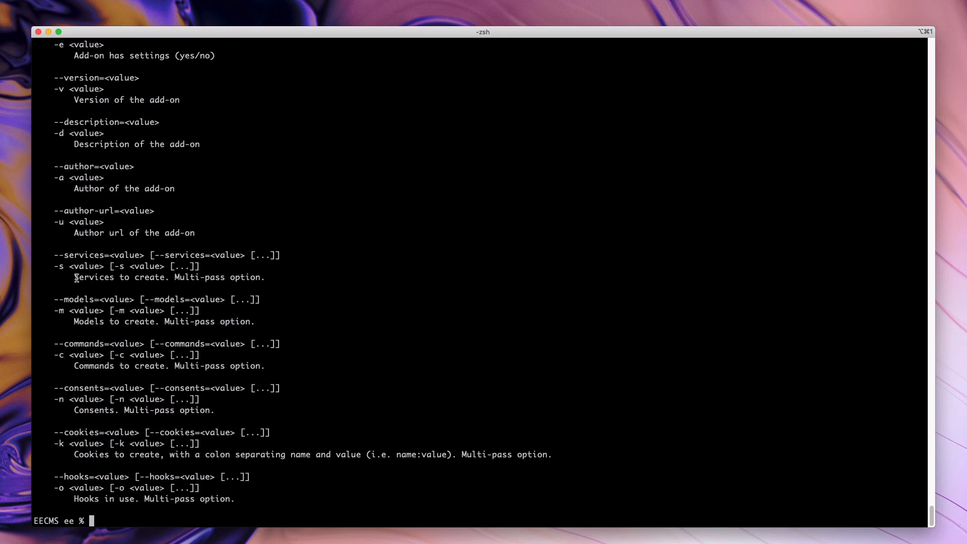
scroll("up", 3)
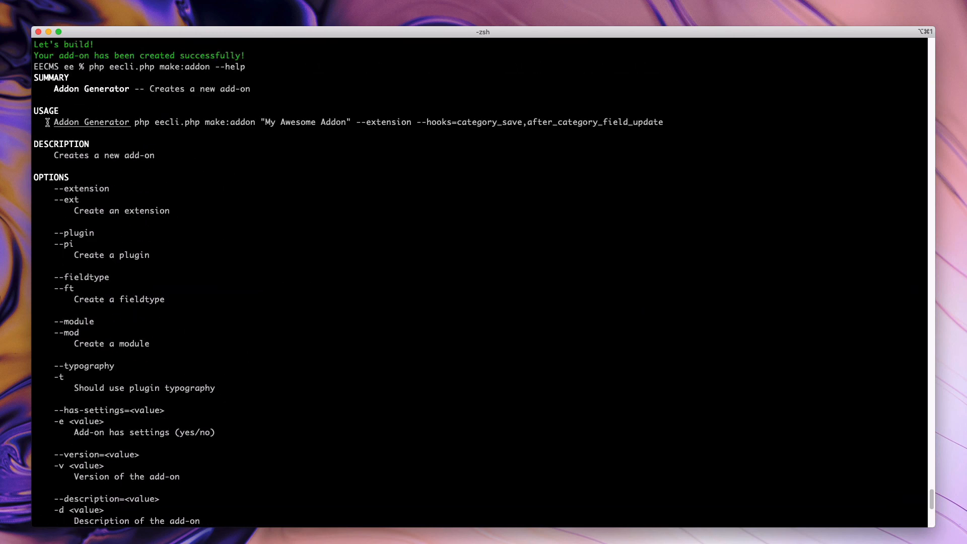
mouse_move(167, 123)
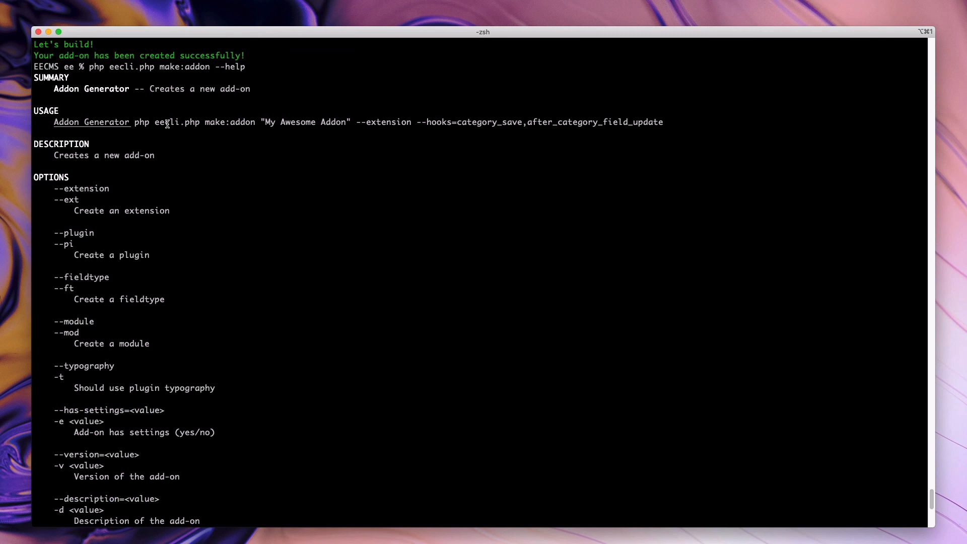
mouse_move(678, 120)
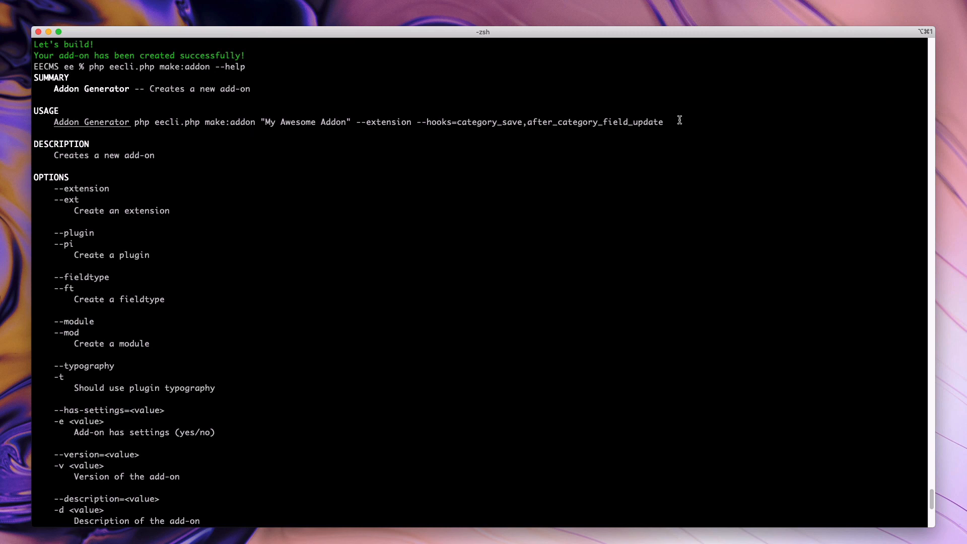
mouse_move(606, 136)
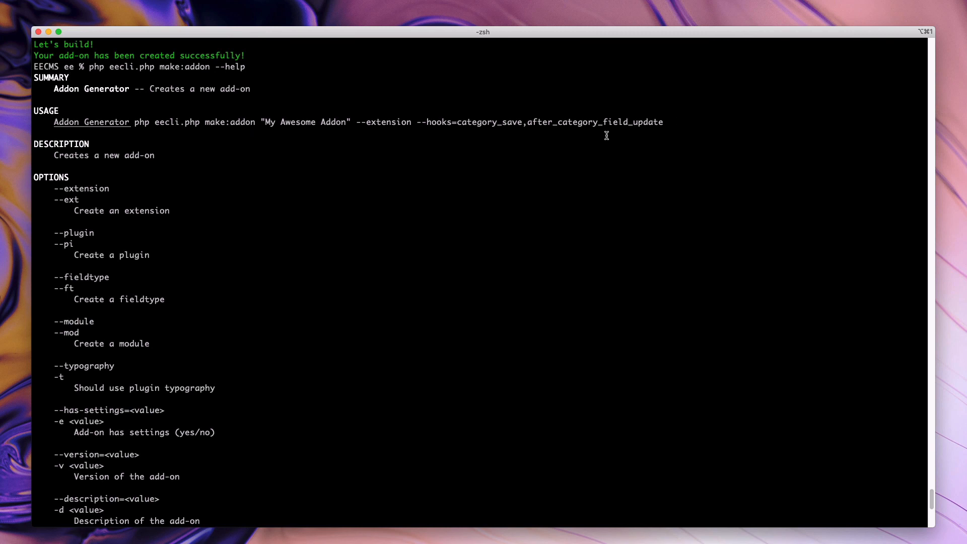